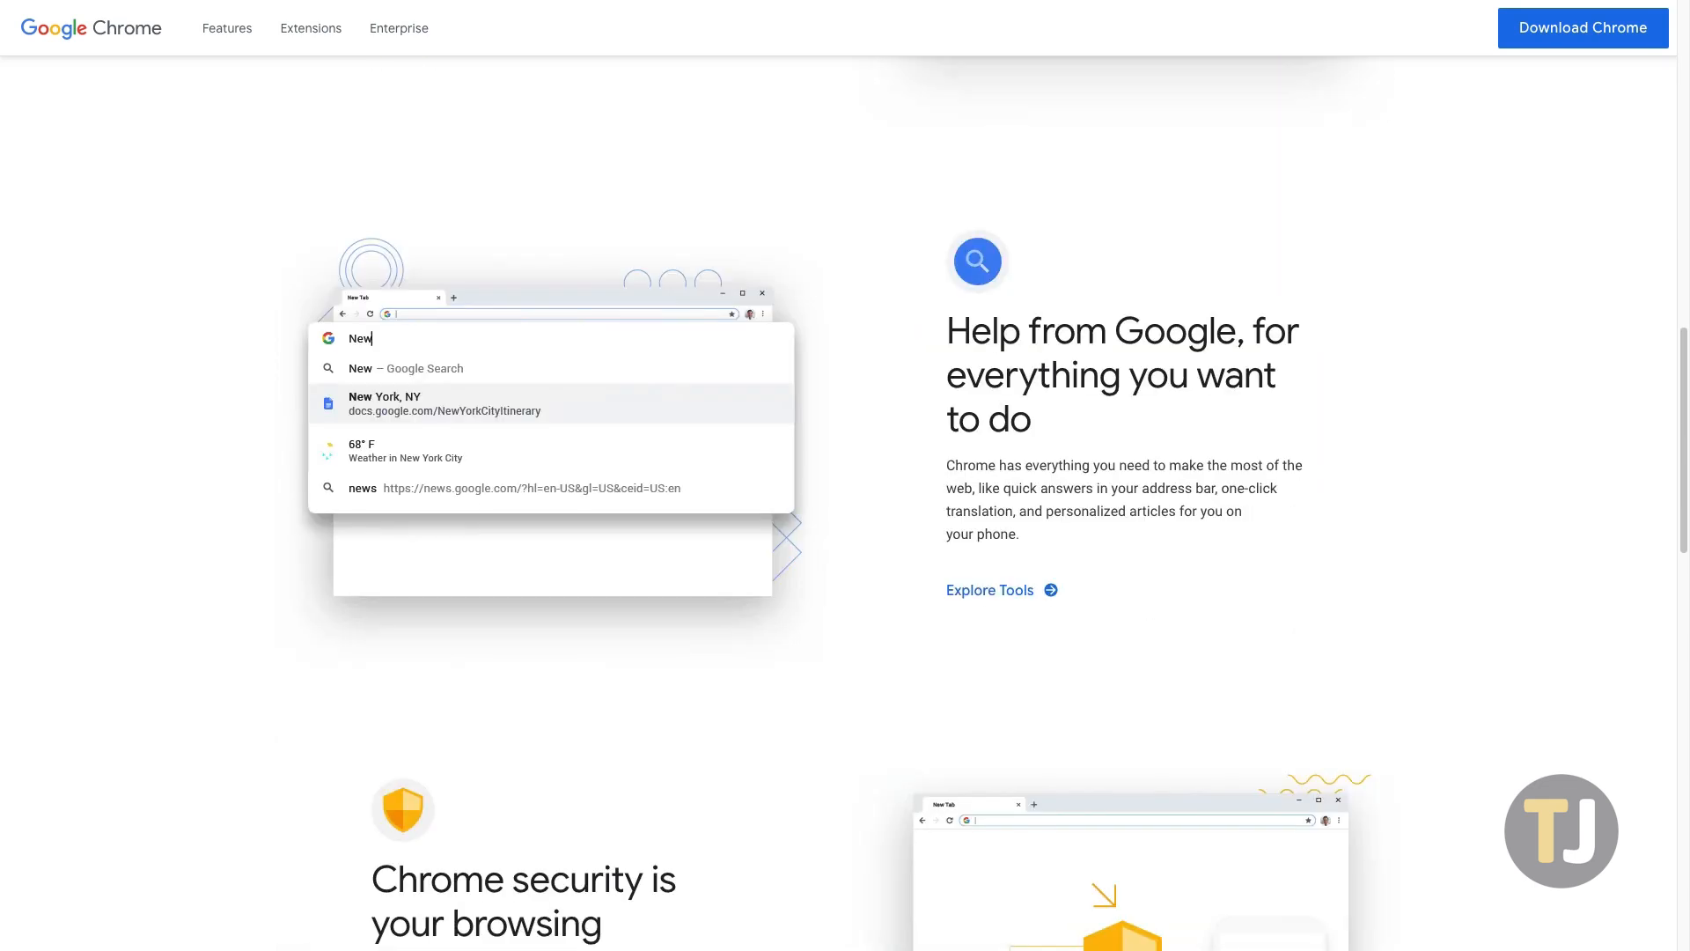
- Launch Task Manager from the Start button's power user menu on Windows 10
scroll(down, 3)
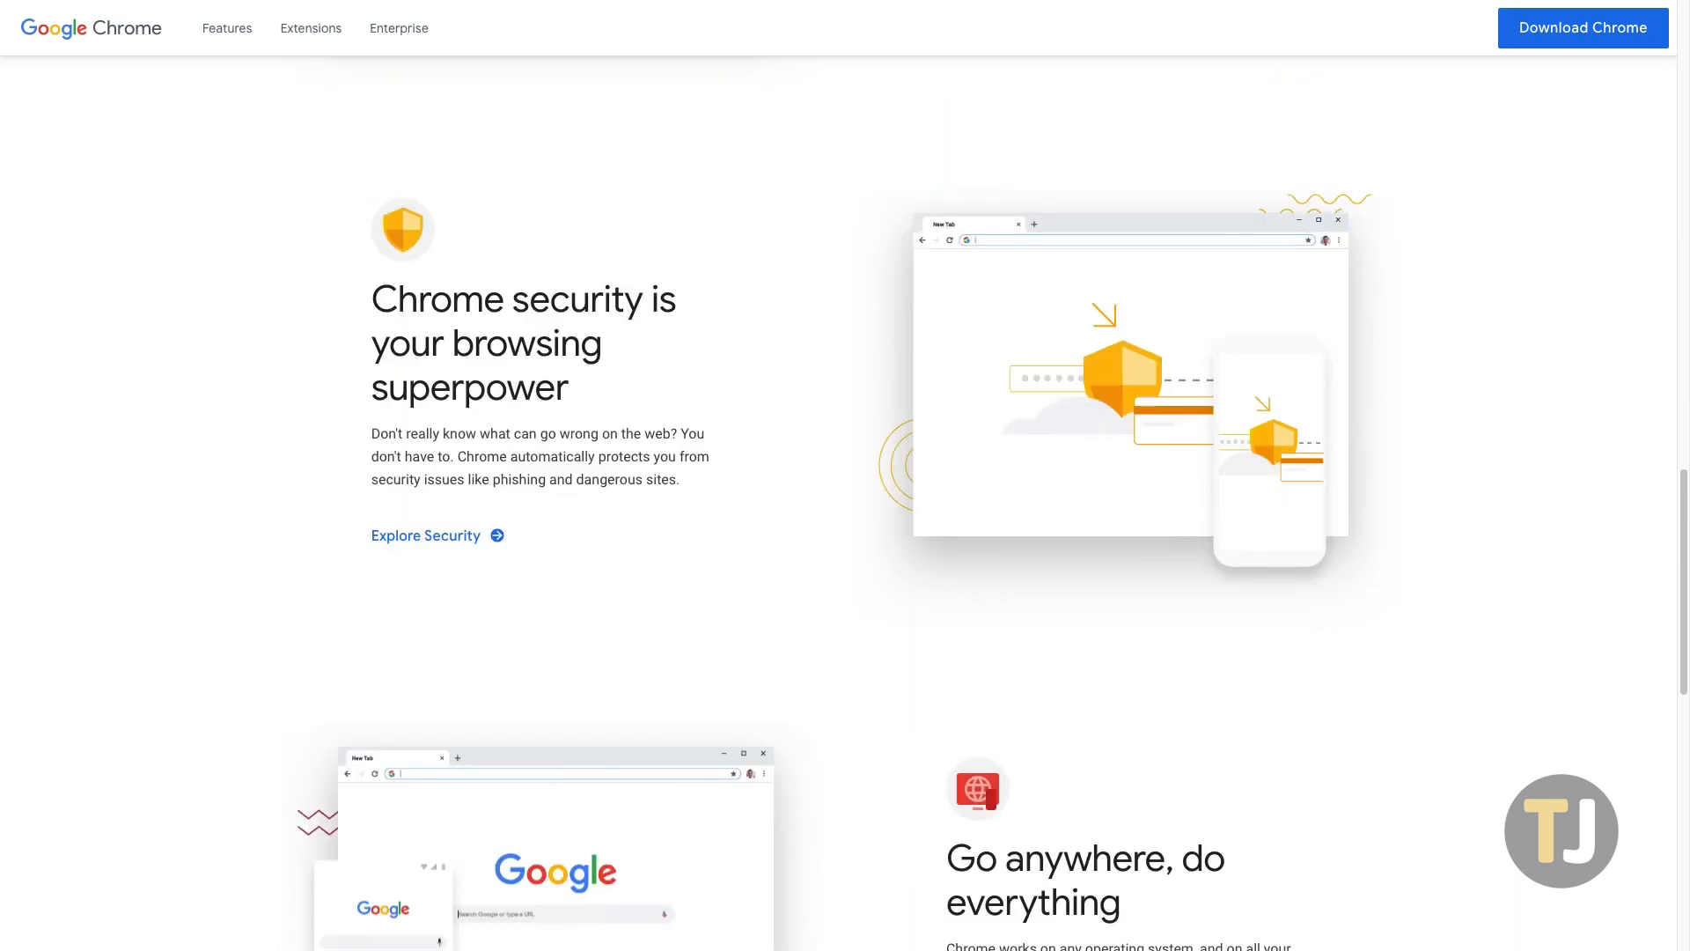
scroll(down, 3)
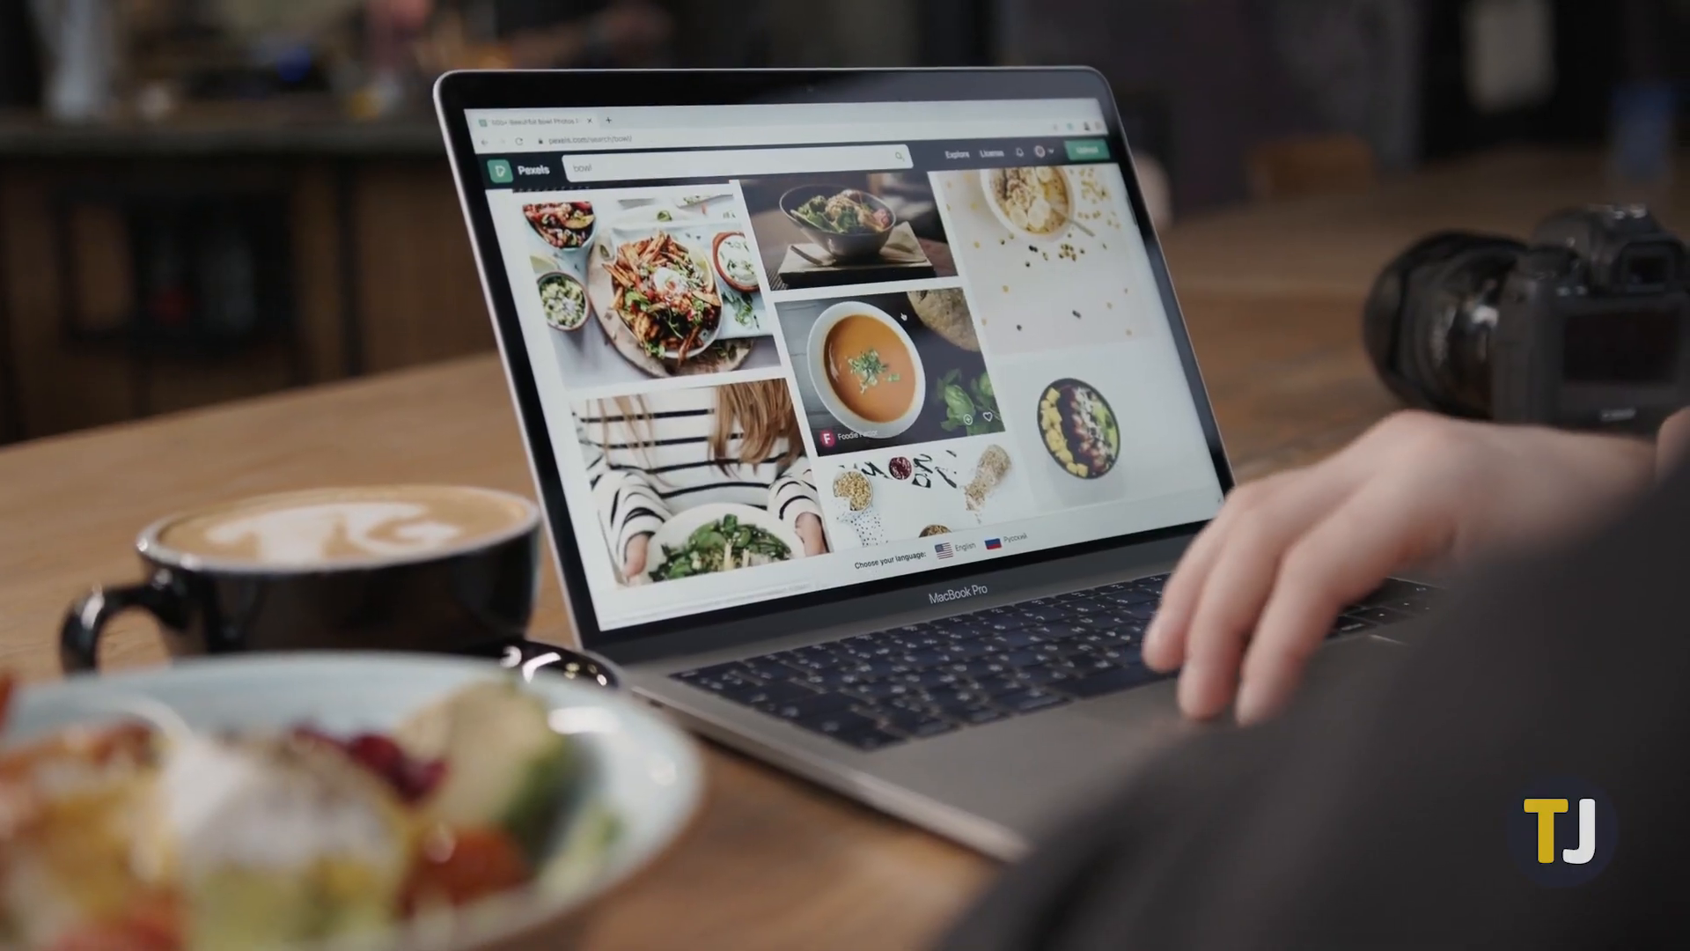
scroll(down, 3)
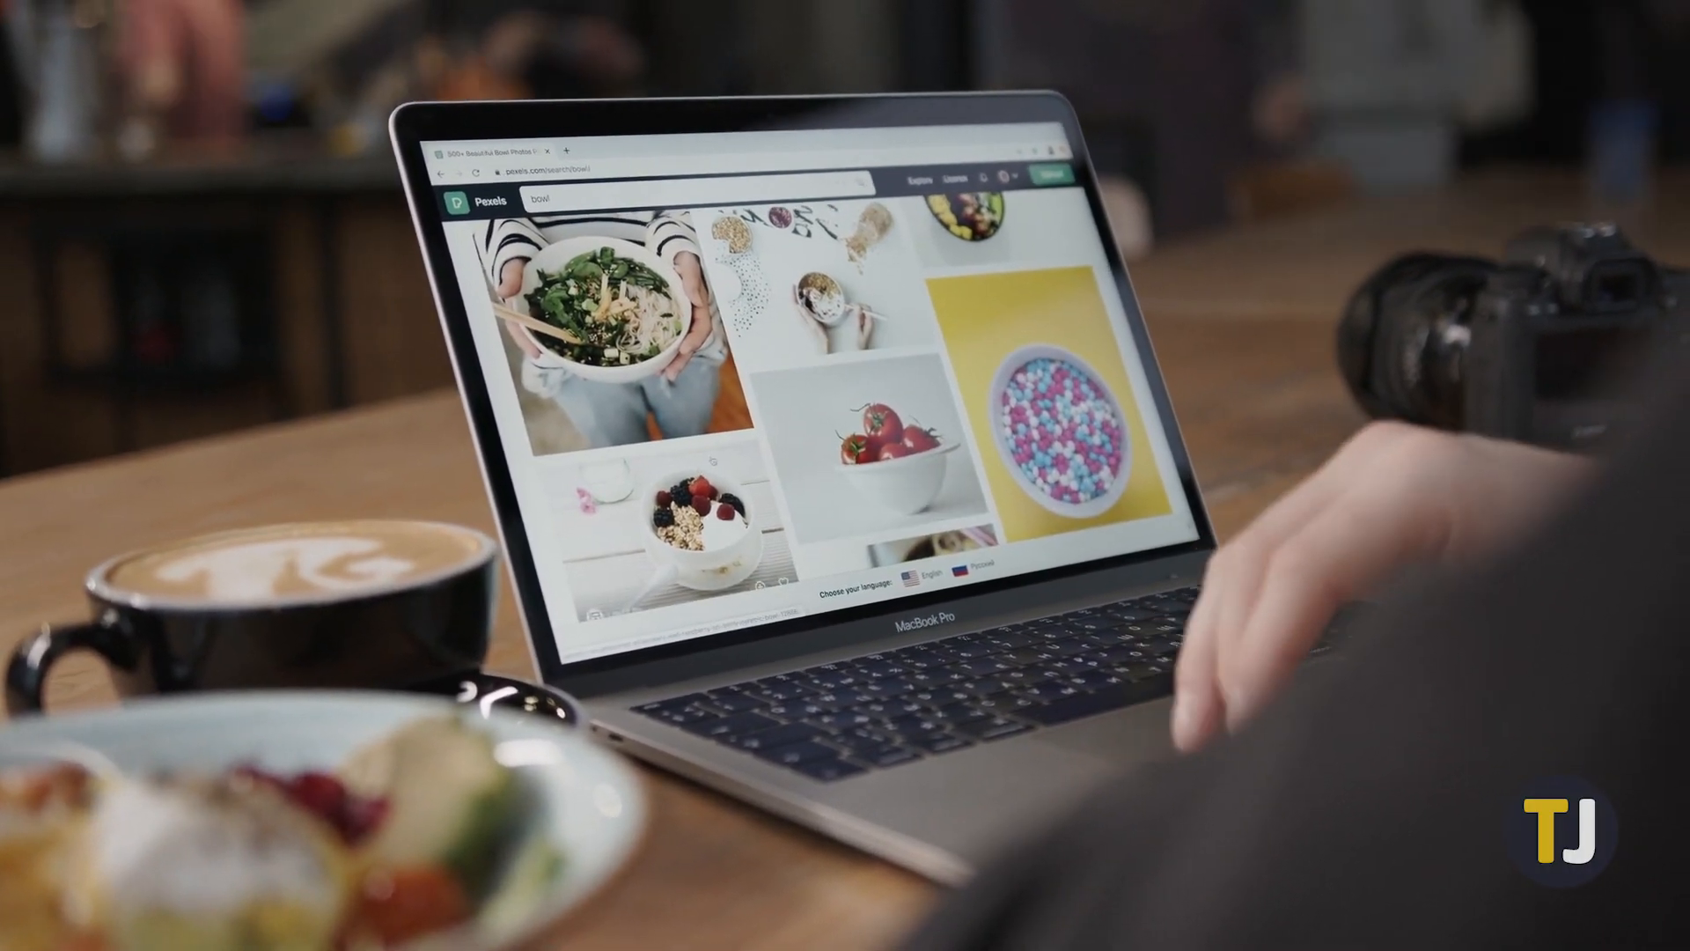
click(604, 312)
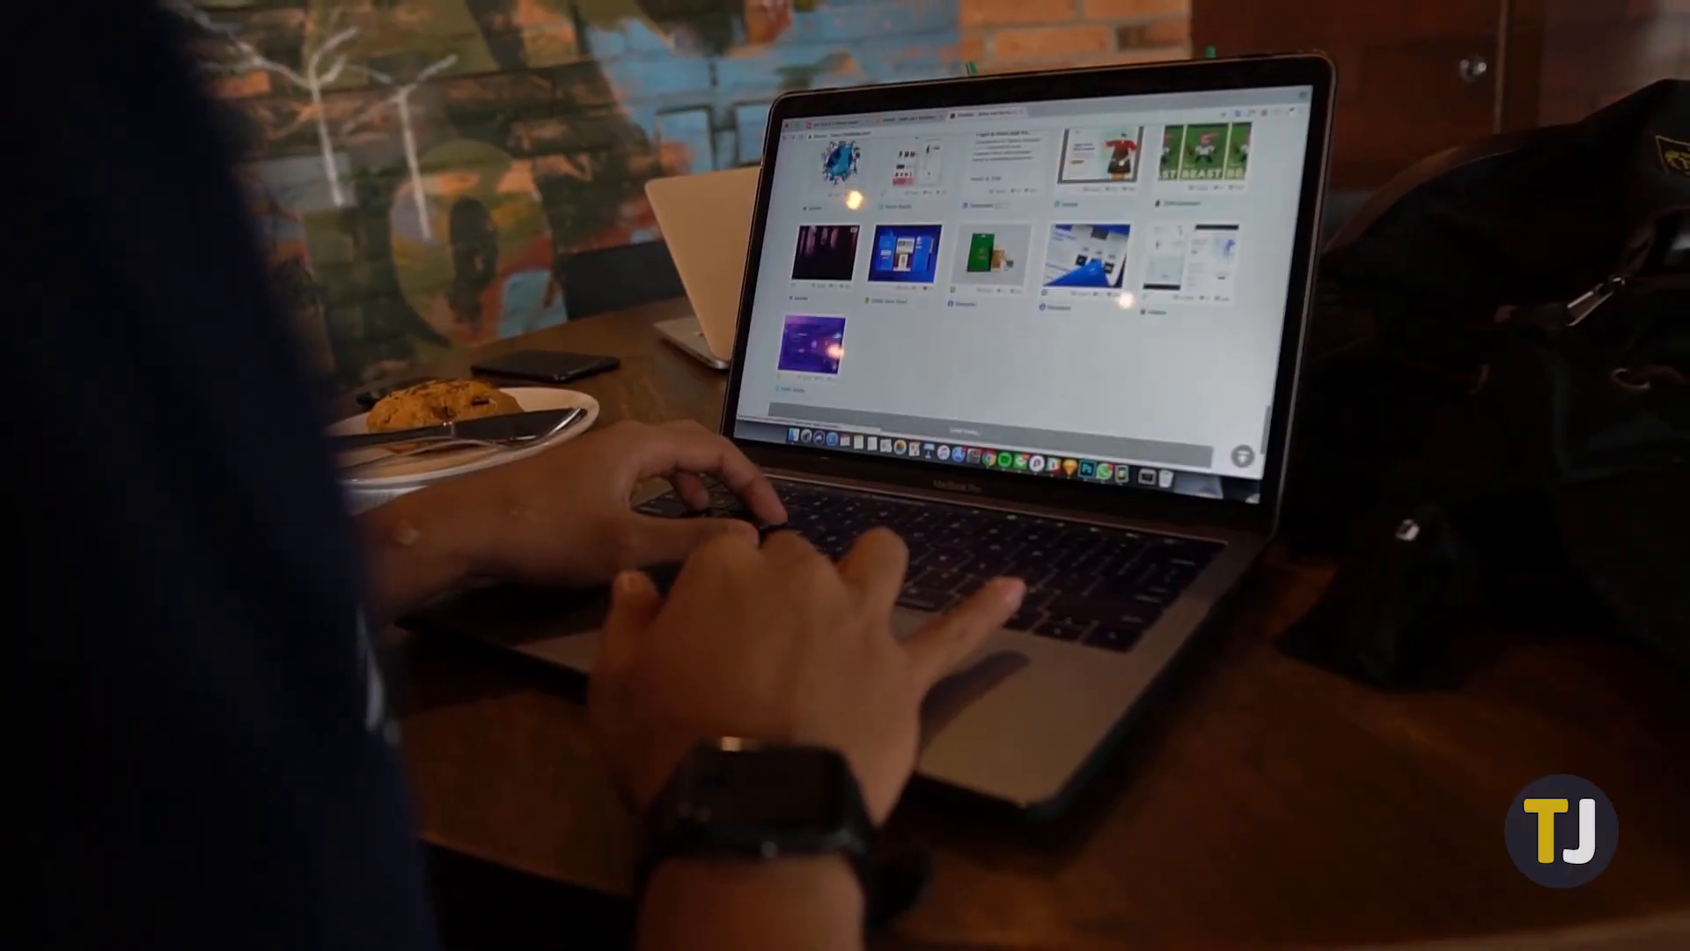
scroll(down, 3)
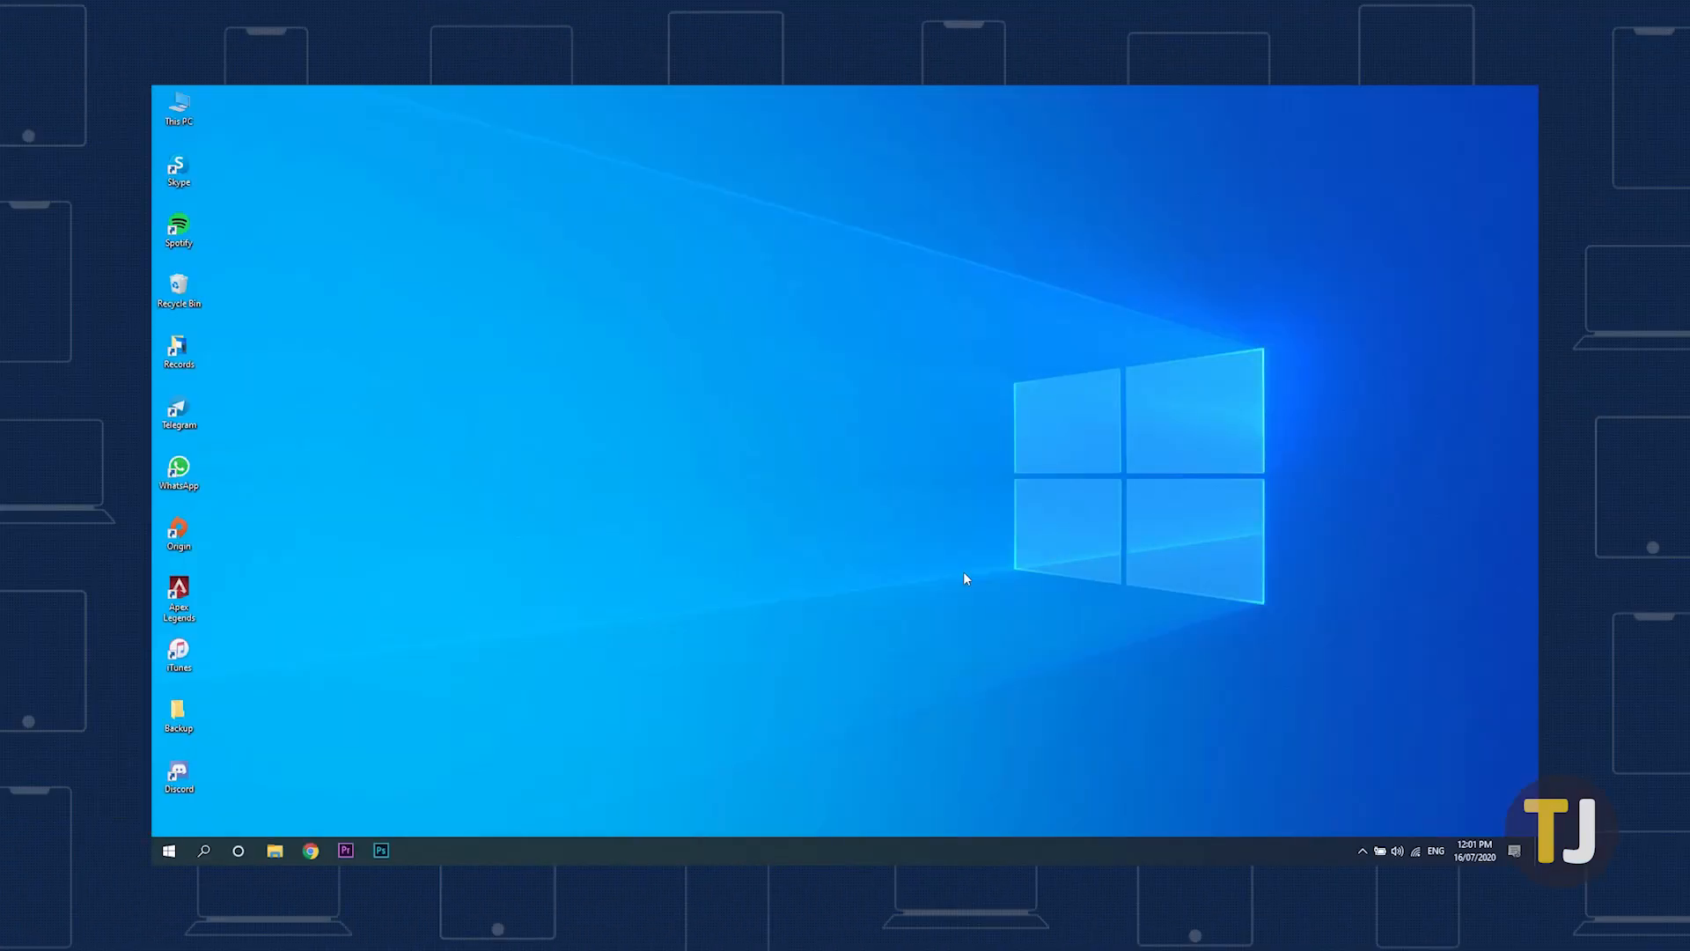
mouse_move(648, 659)
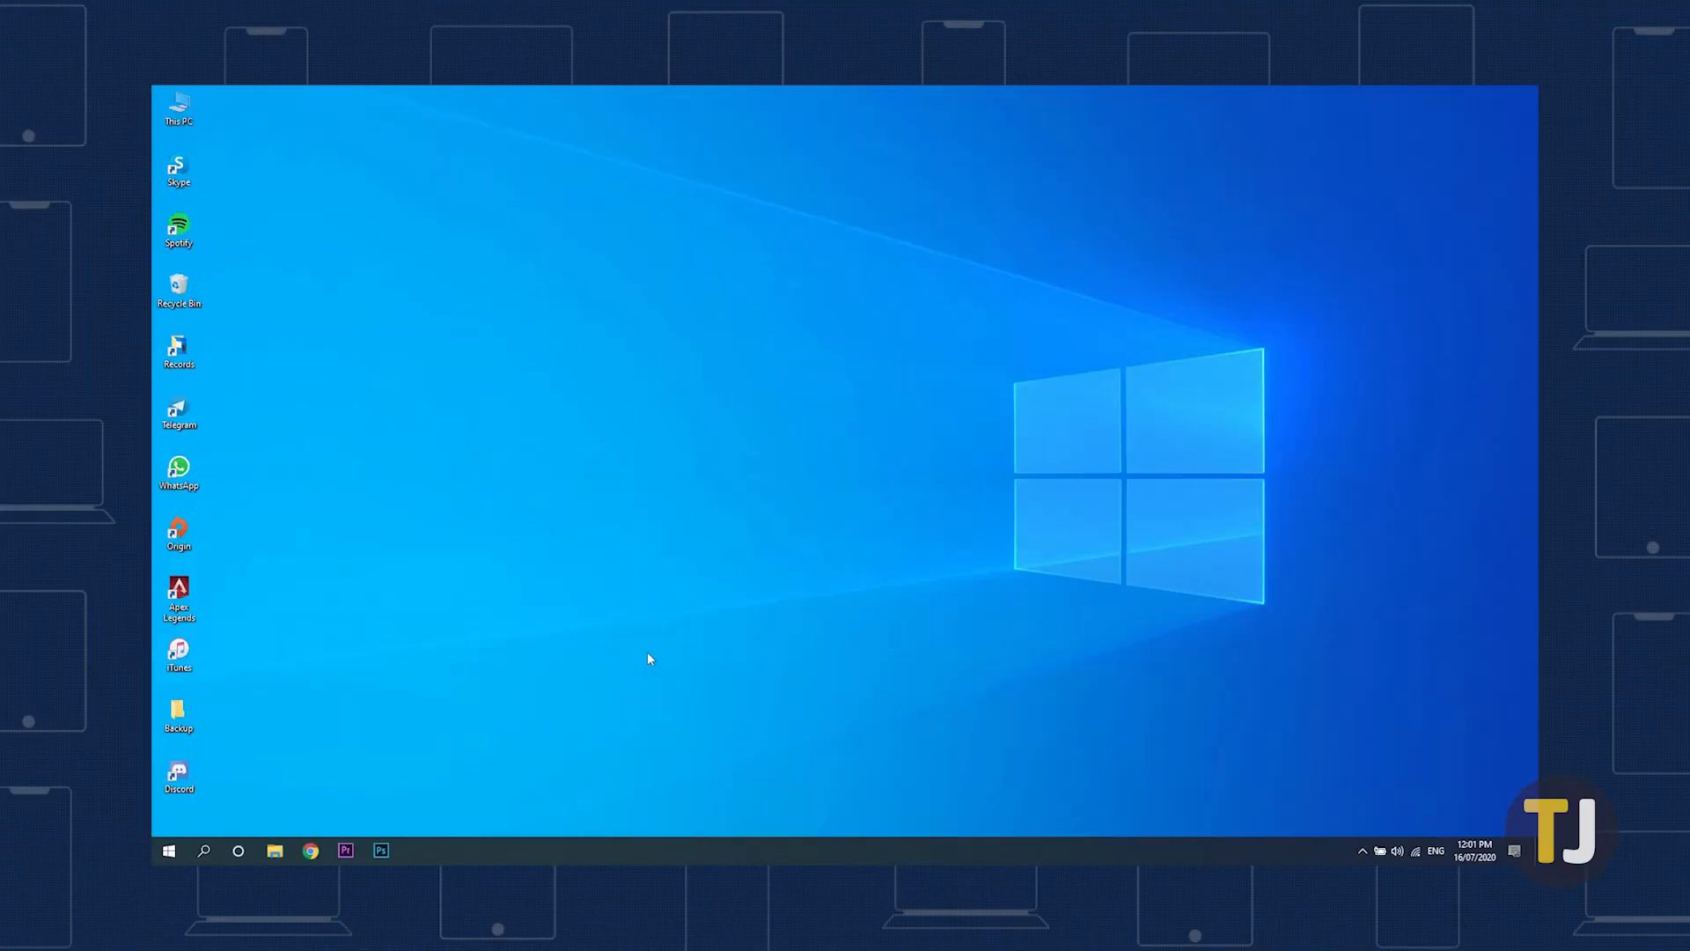
right_click(169, 851)
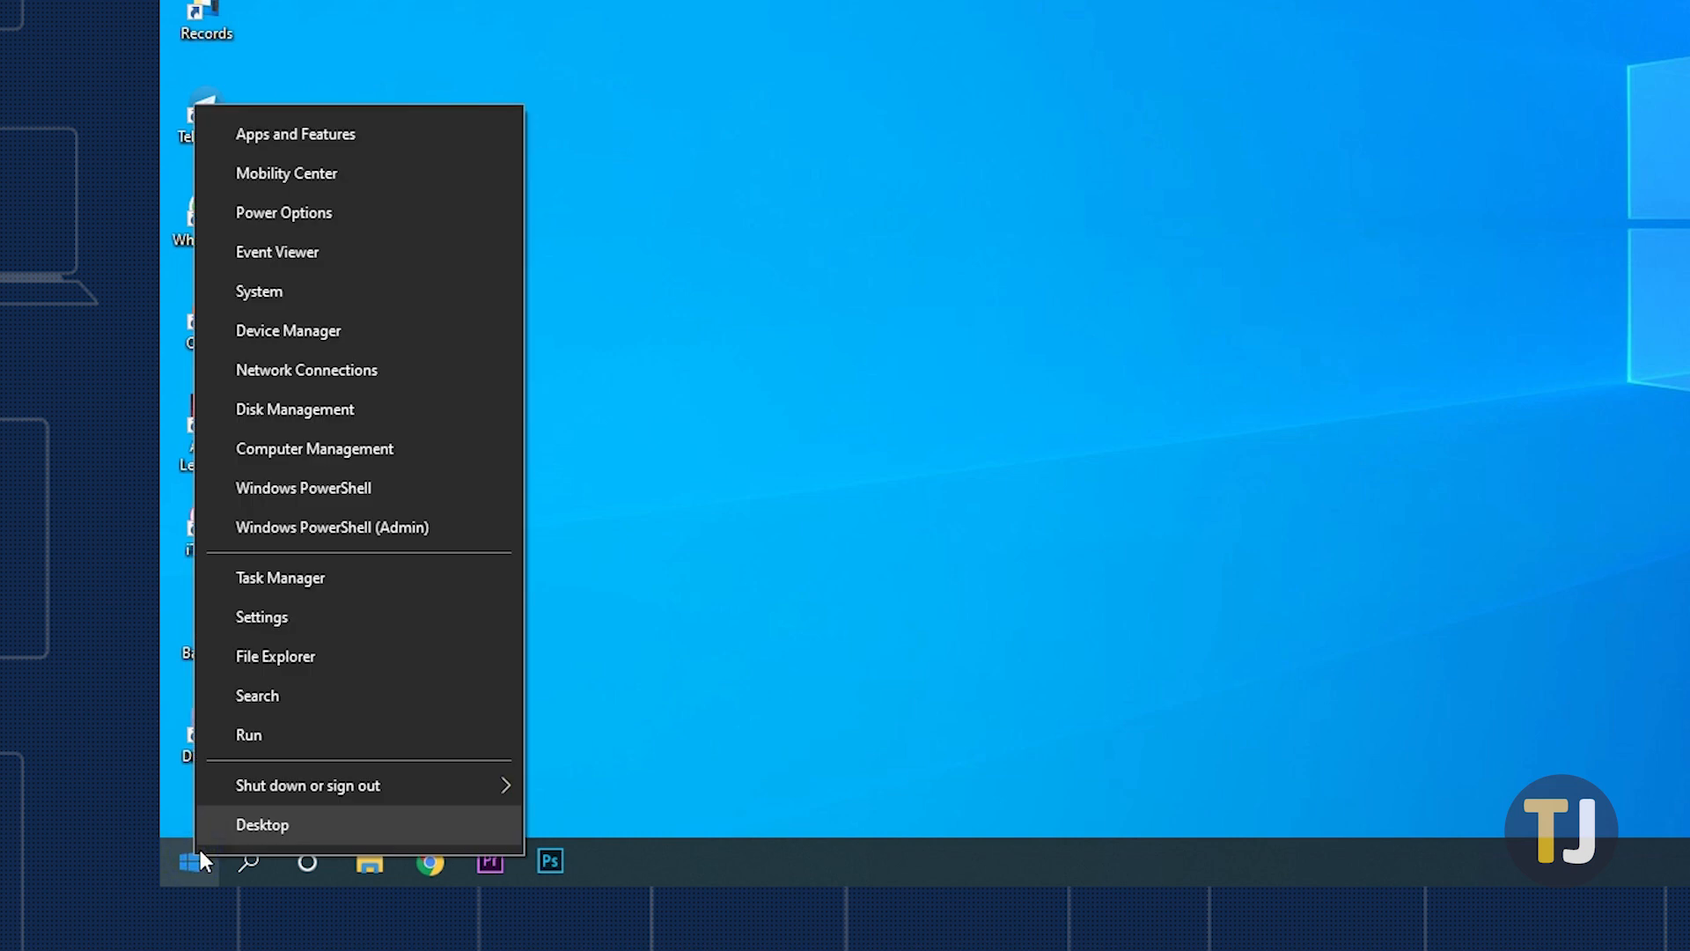
mouse_move(418, 589)
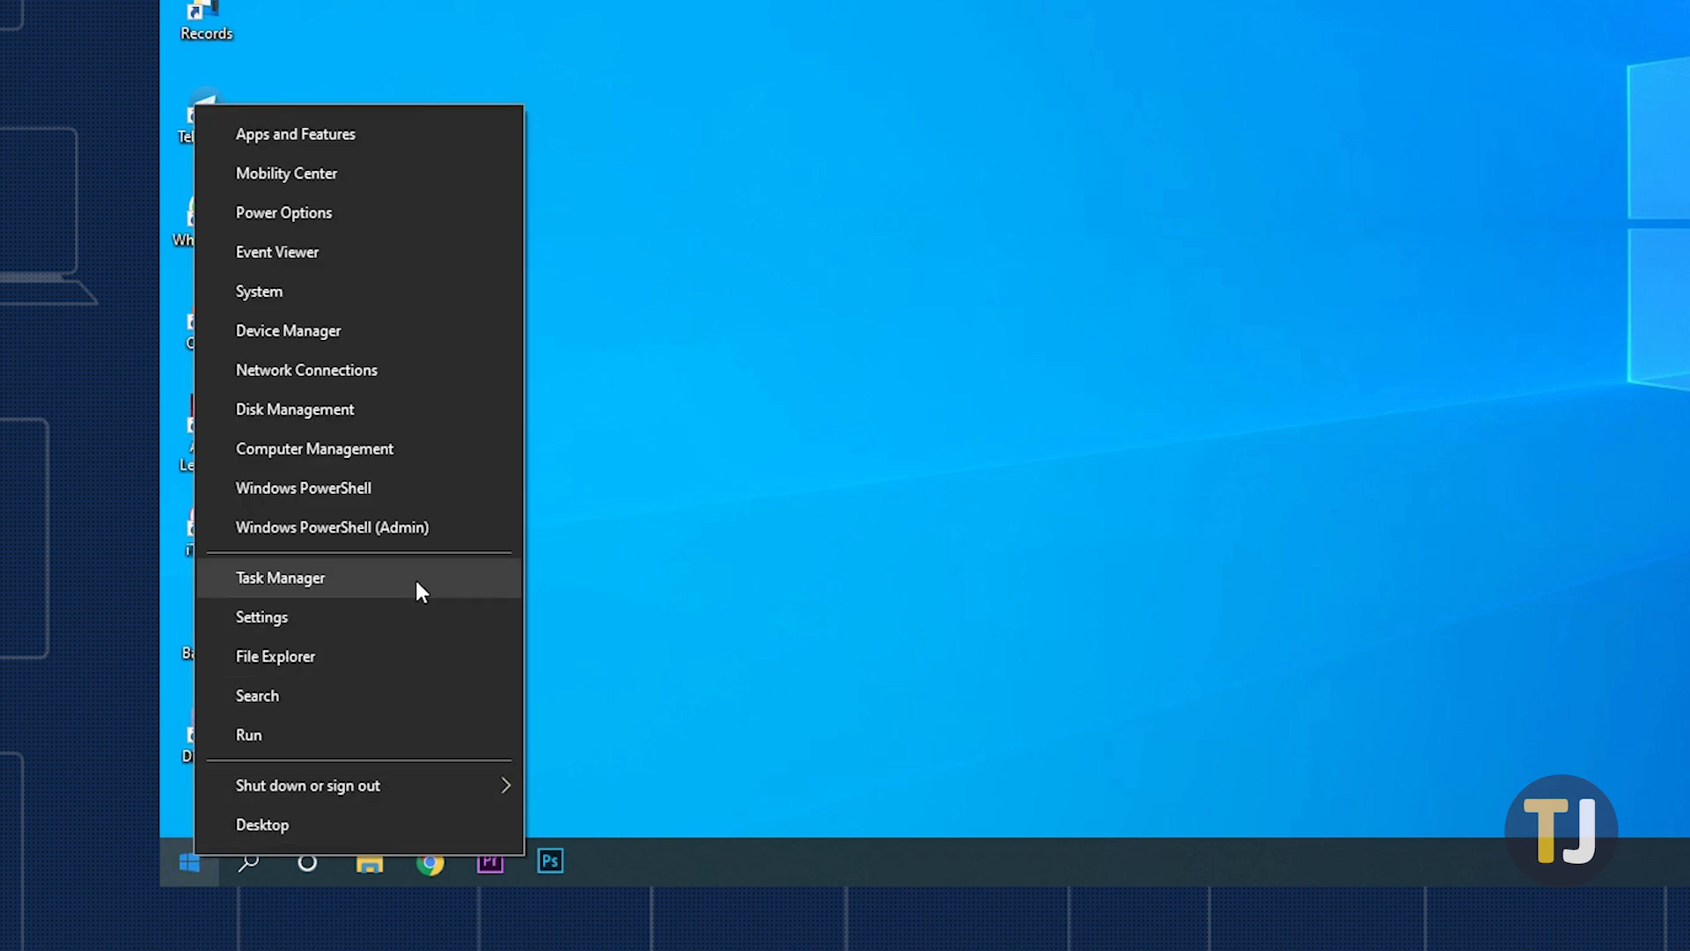
click(280, 576)
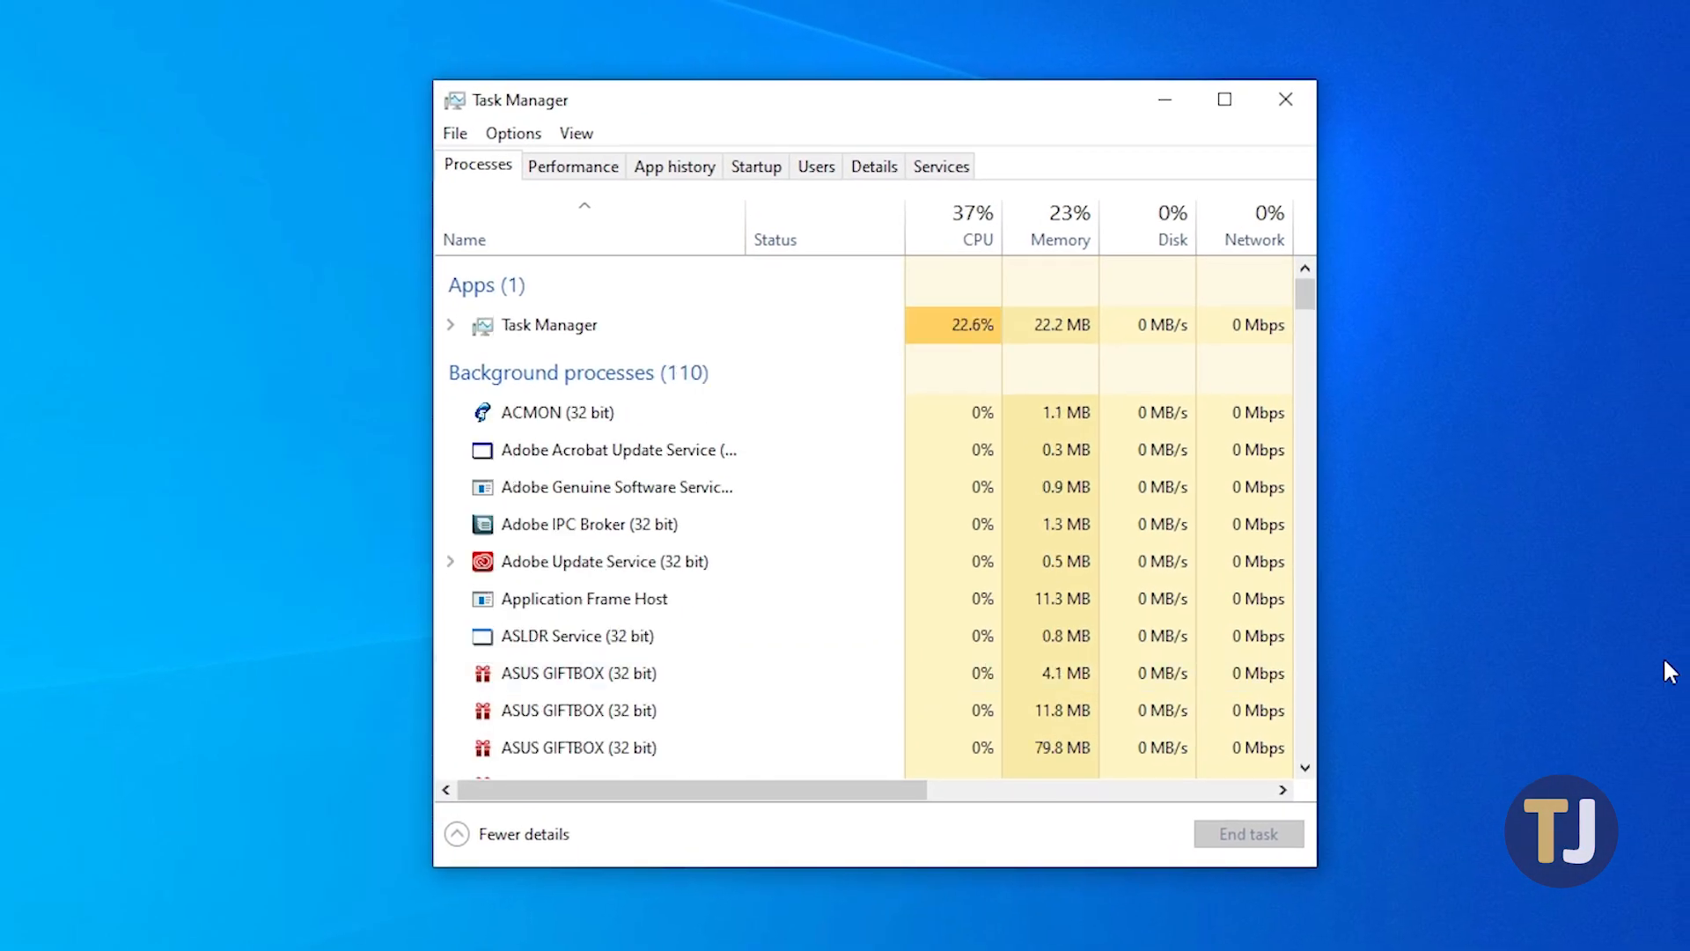
- Disable Google Chrome in Task Manager's Startup list, then bring up macOS System Preferences
click(755, 166)
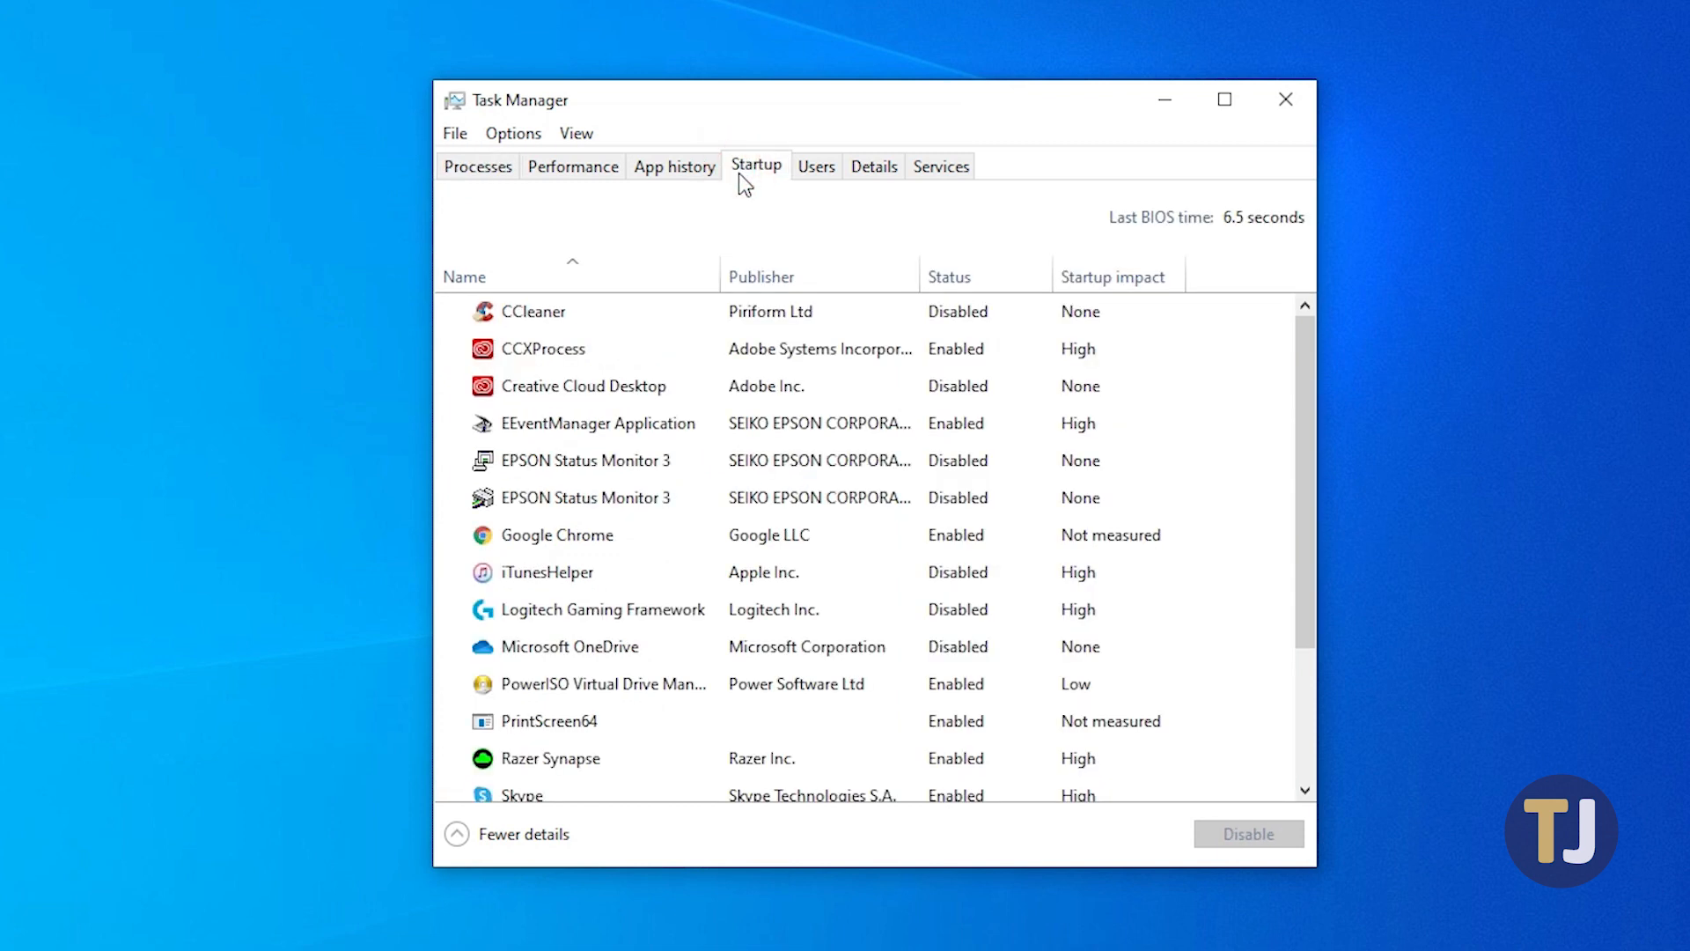
click(557, 534)
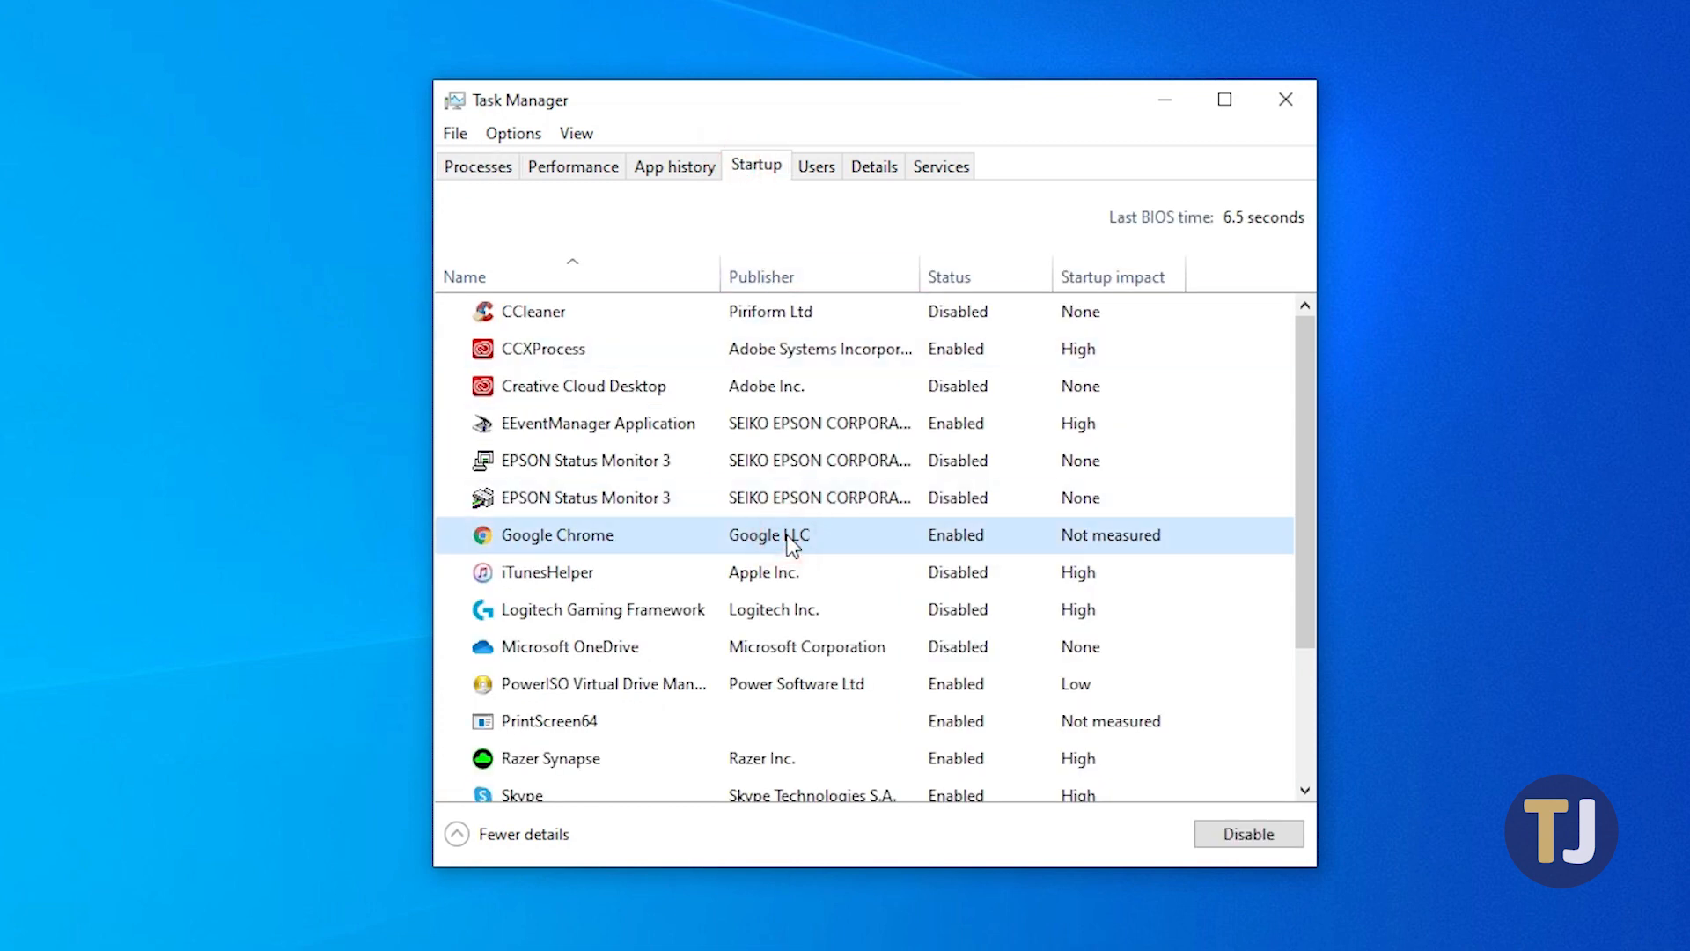
click(1248, 833)
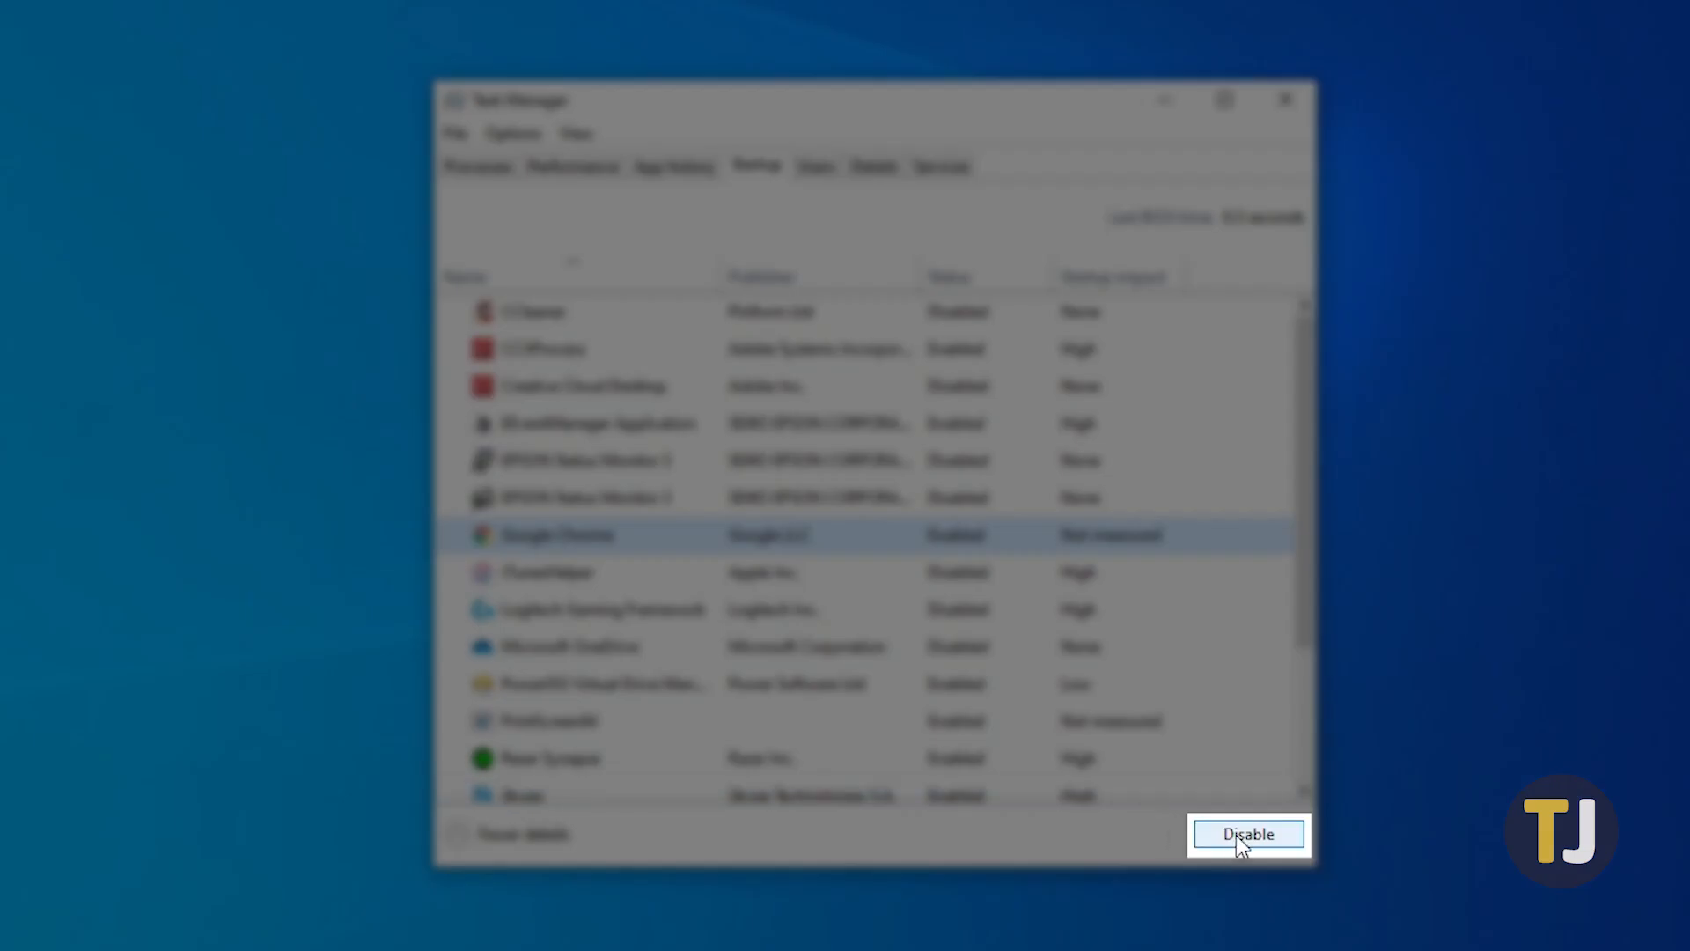
click(1247, 833)
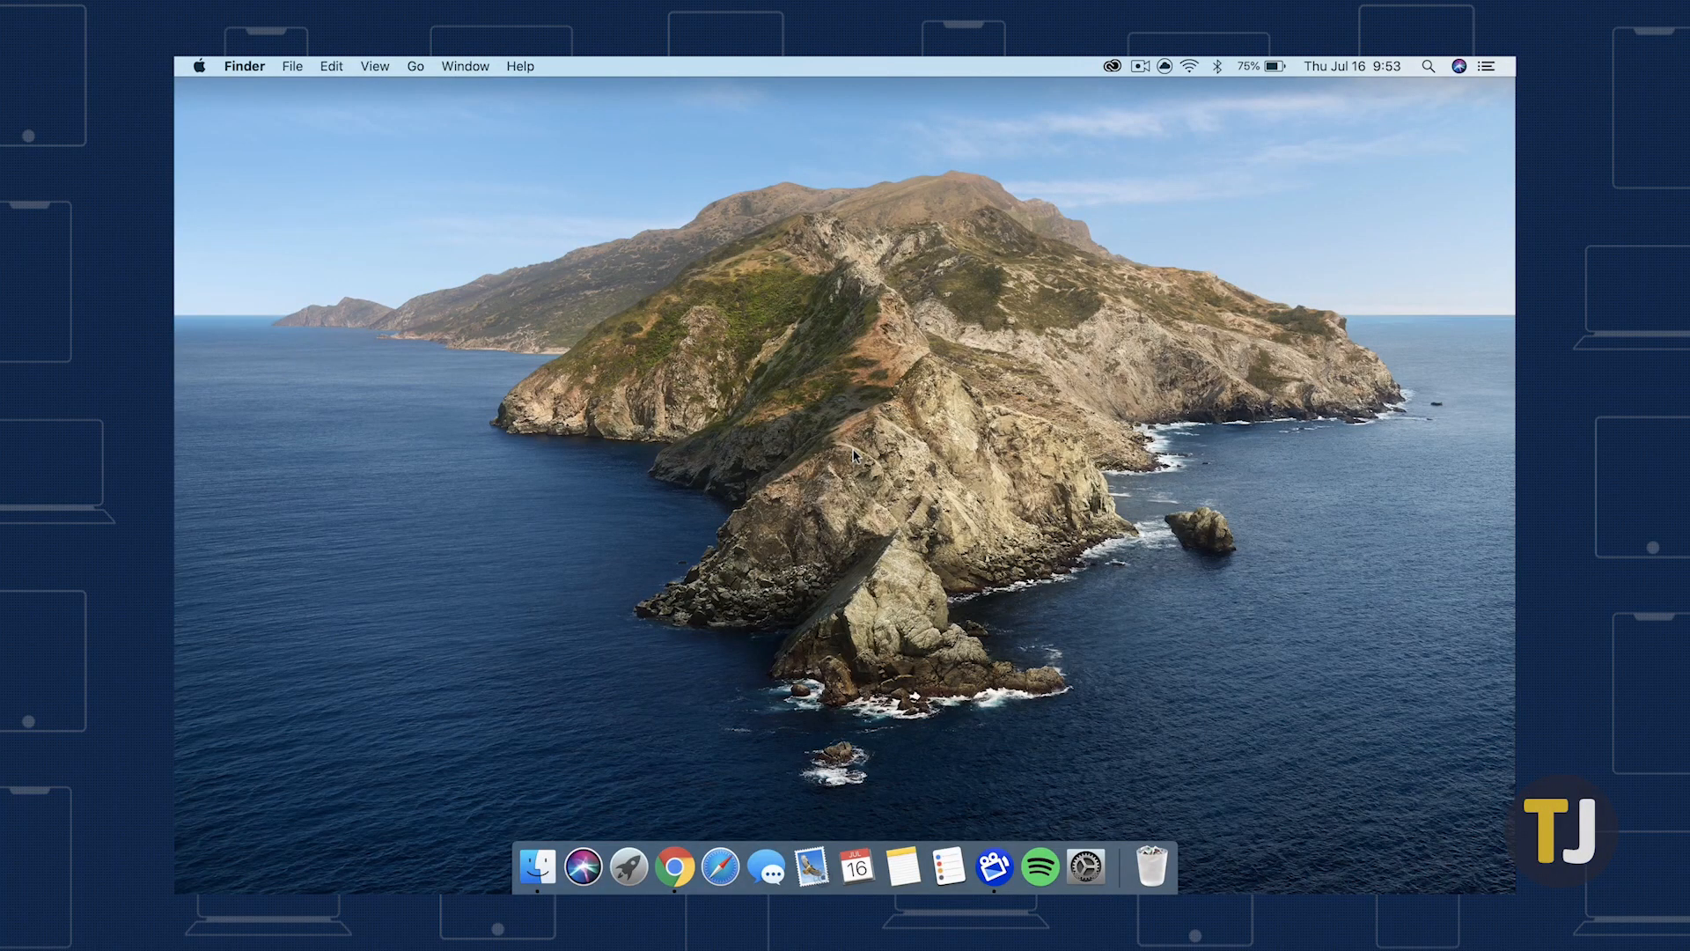
click(1086, 865)
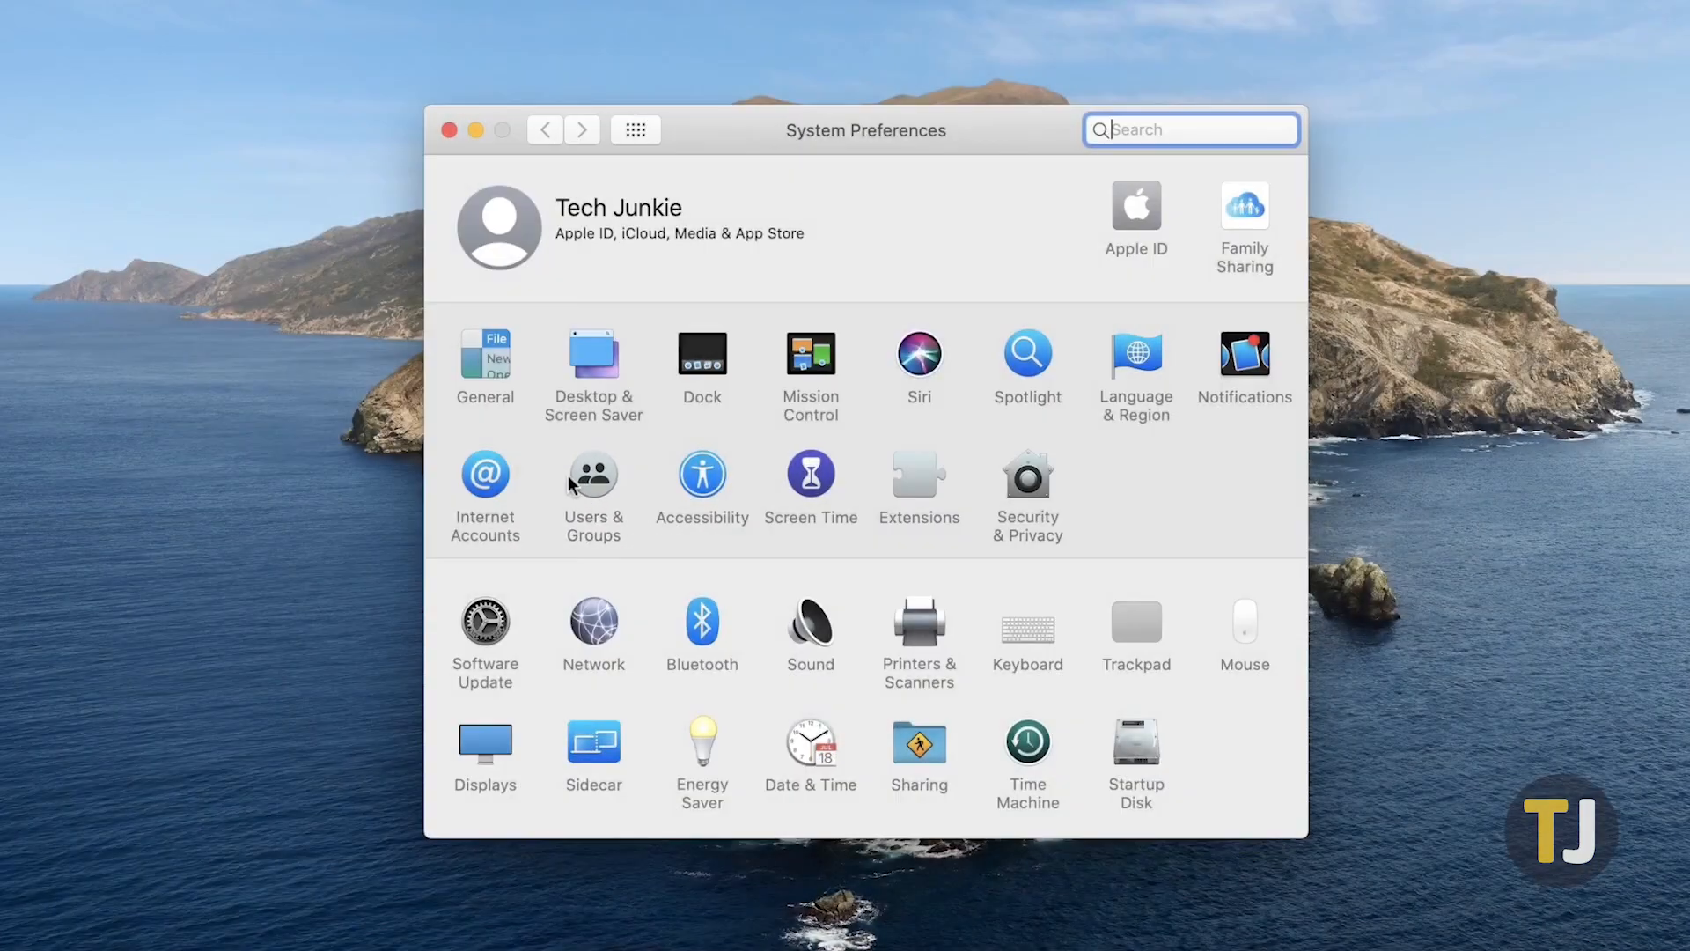
- Remove Google Chrome from Users & Groups Login Items, leaving only Android File Transfer Agent
click(593, 487)
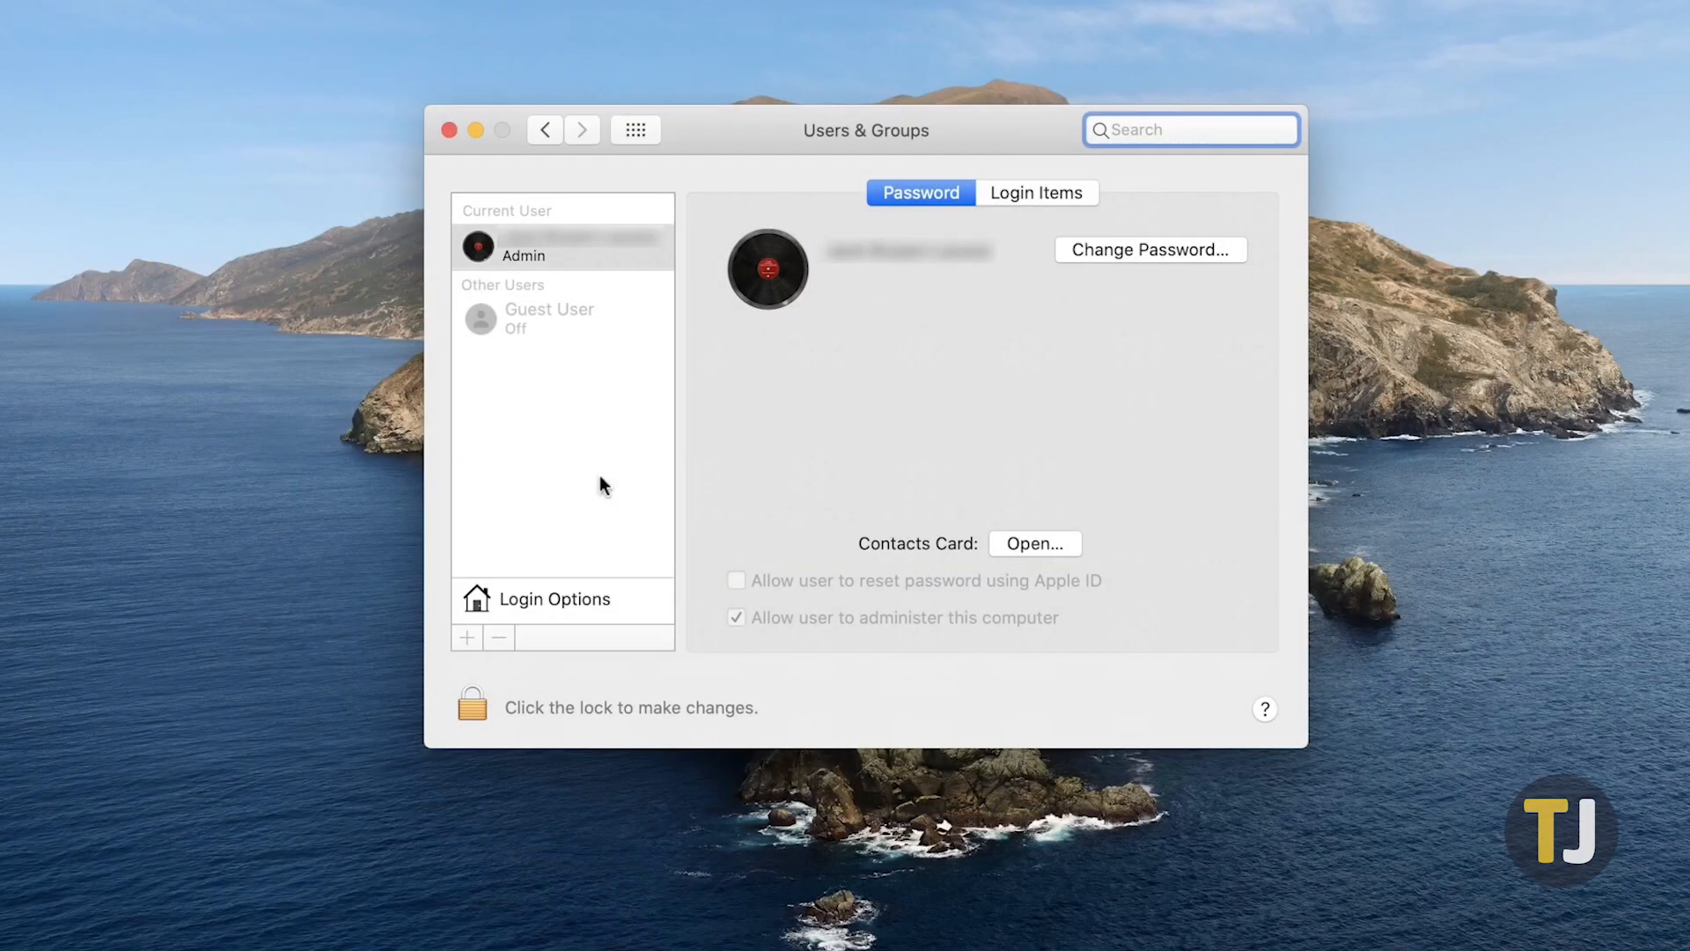
click(1037, 191)
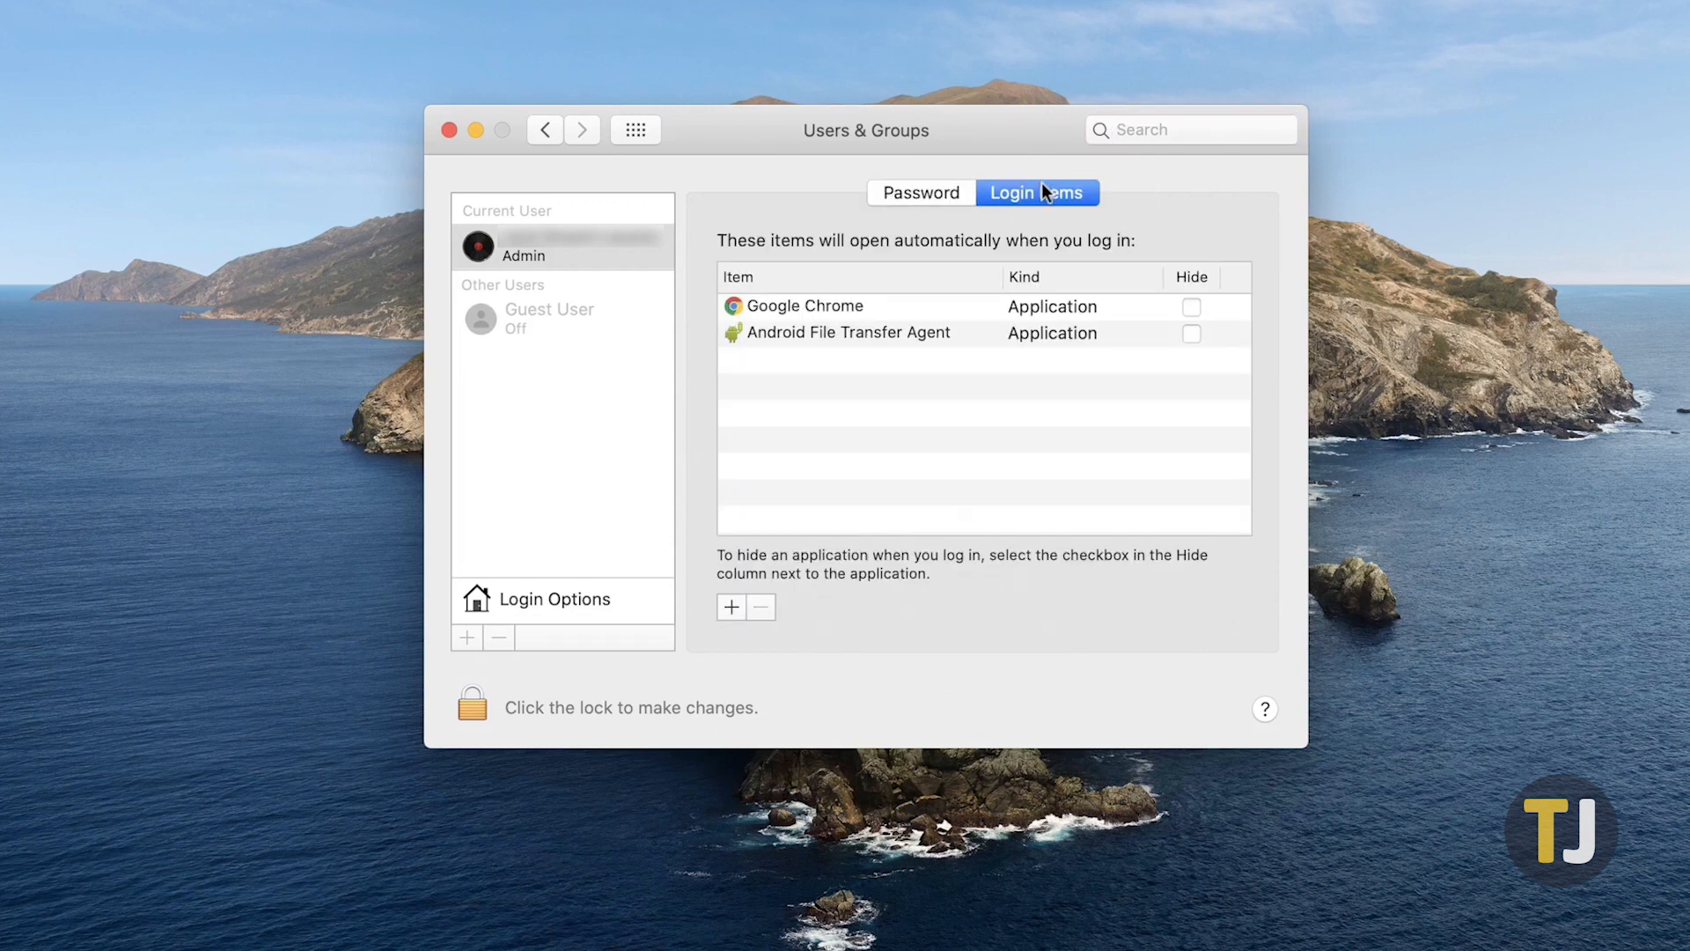
click(802, 306)
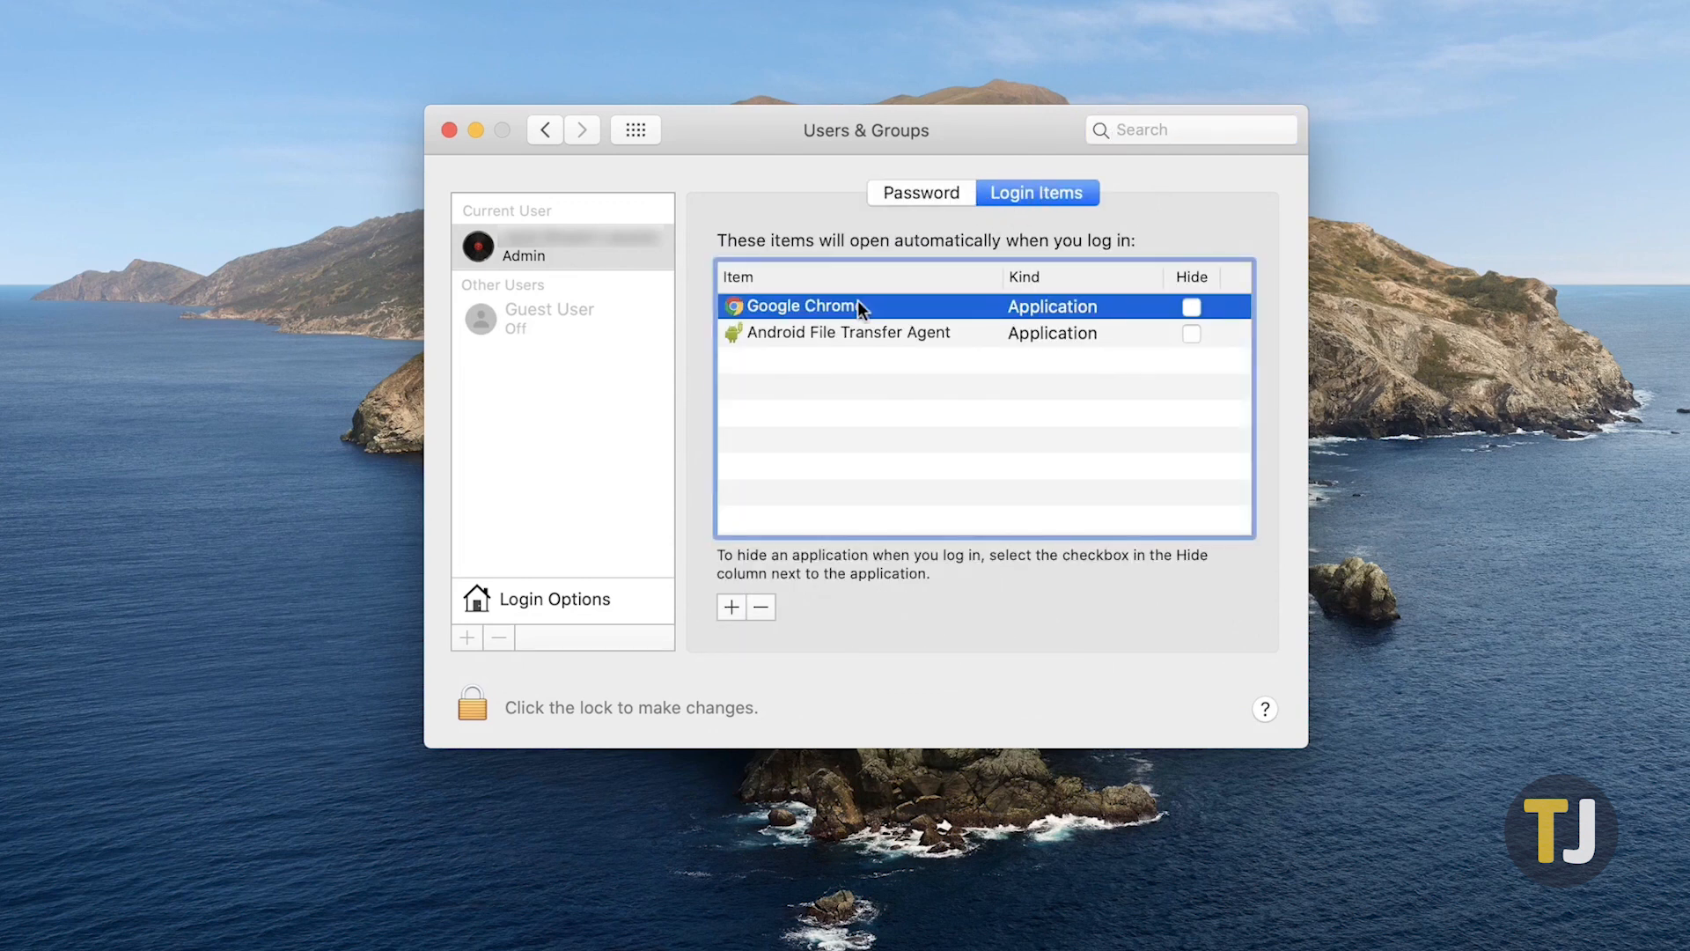
mouse_move(765, 618)
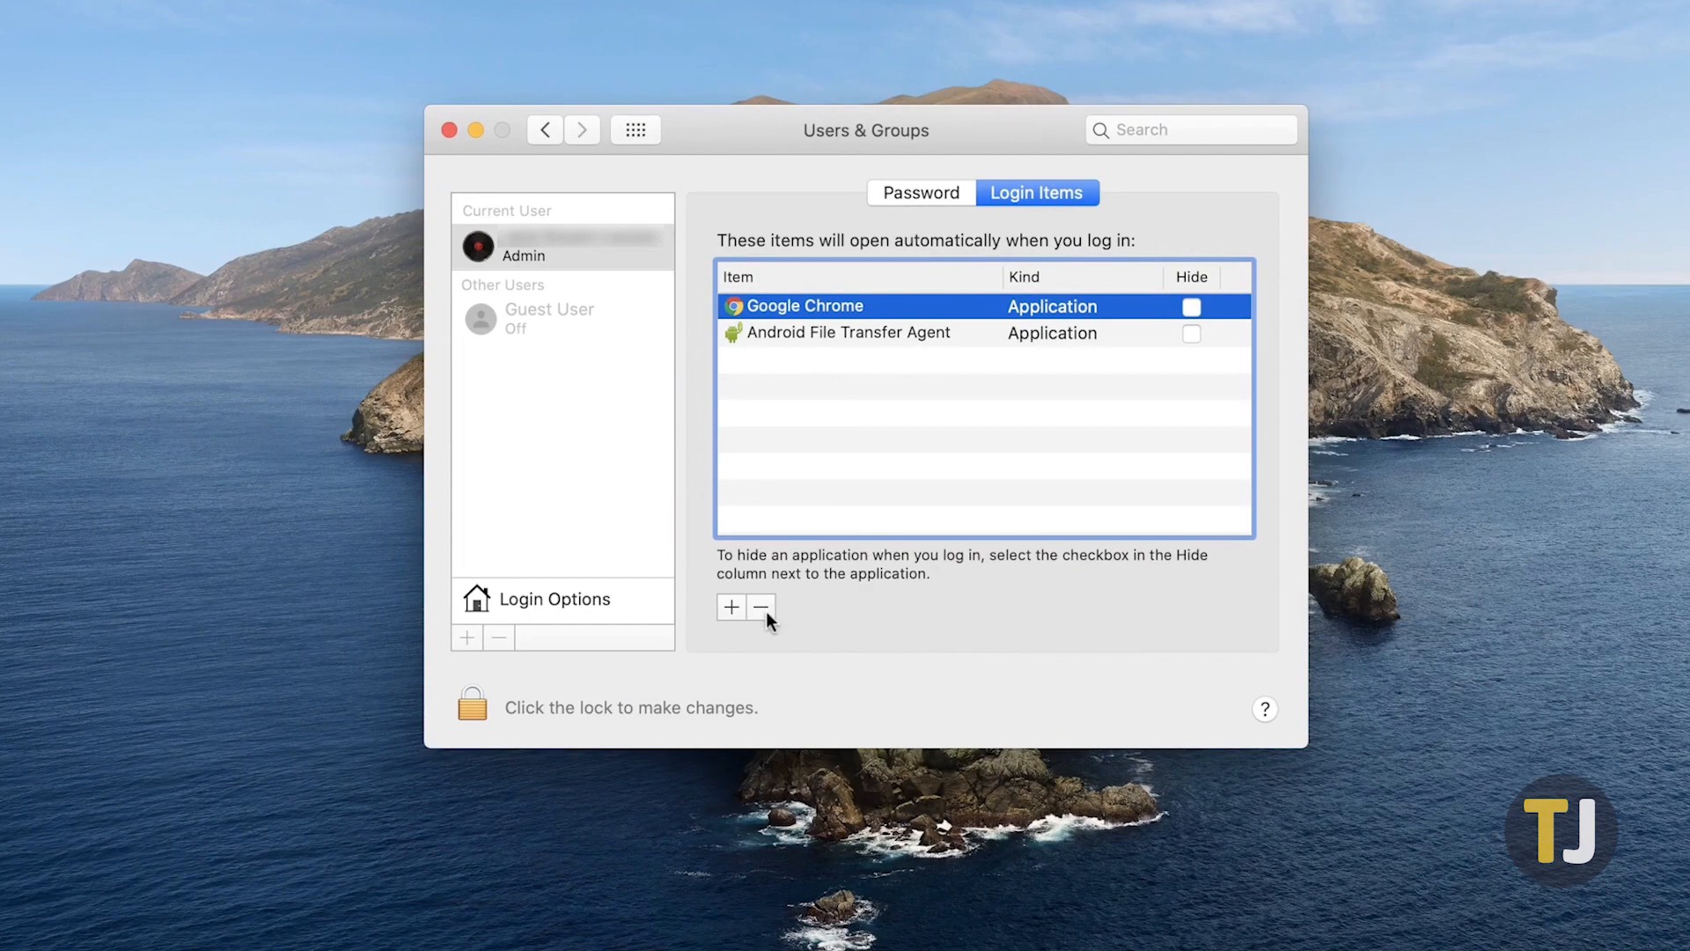
click(760, 606)
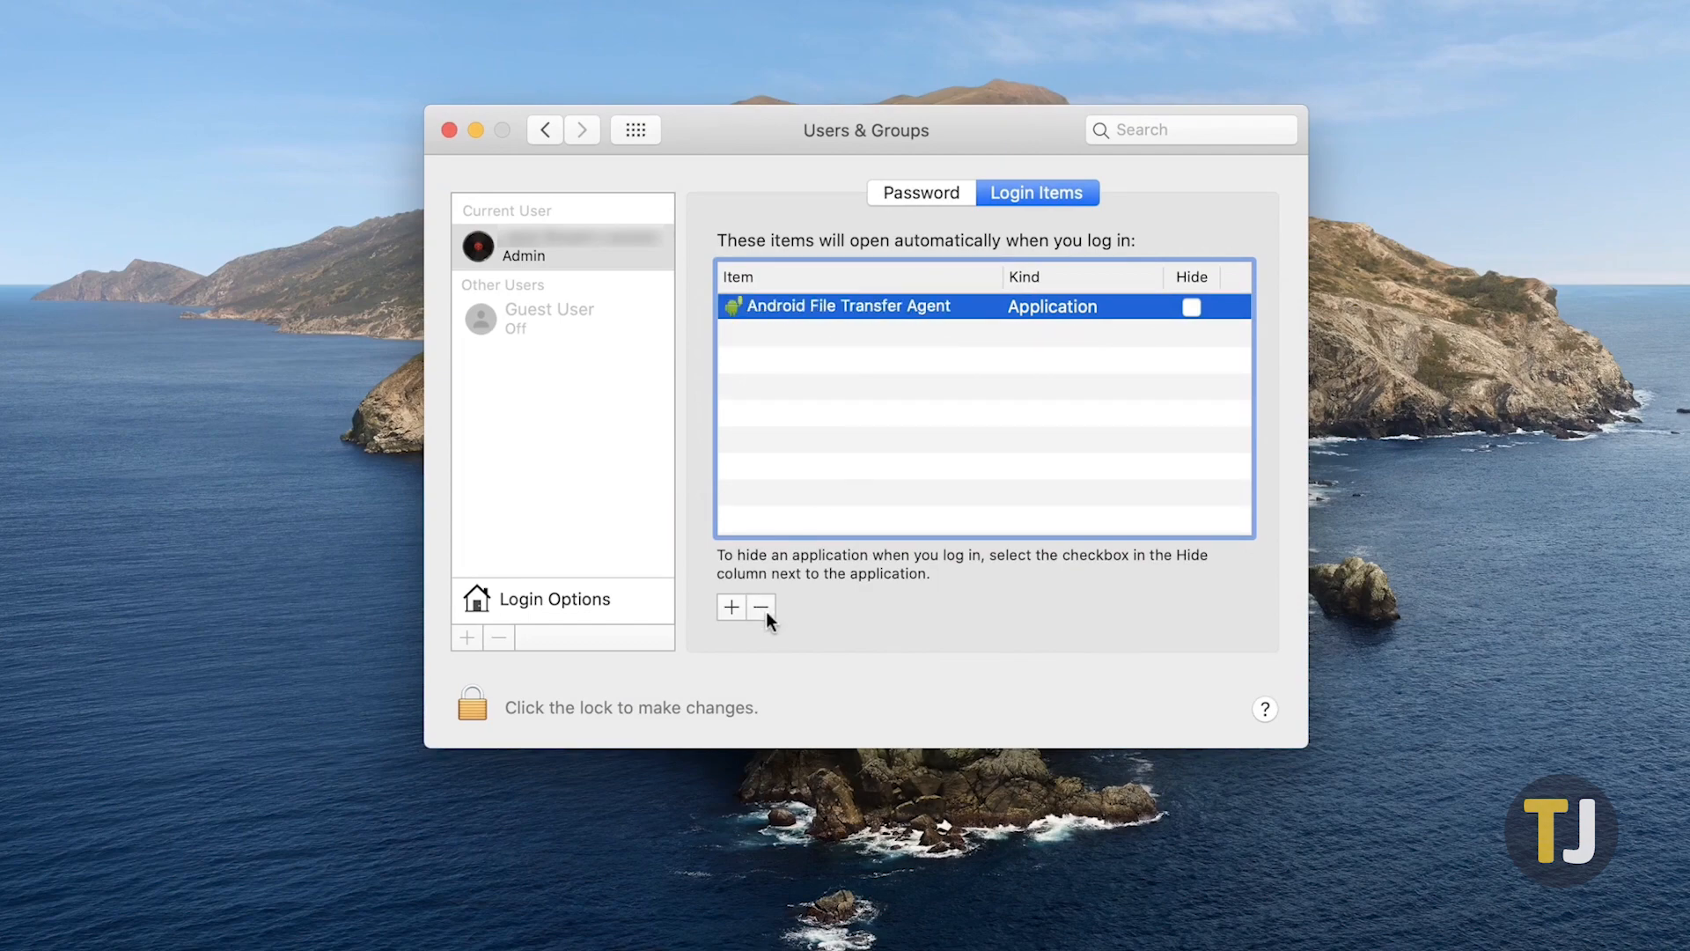